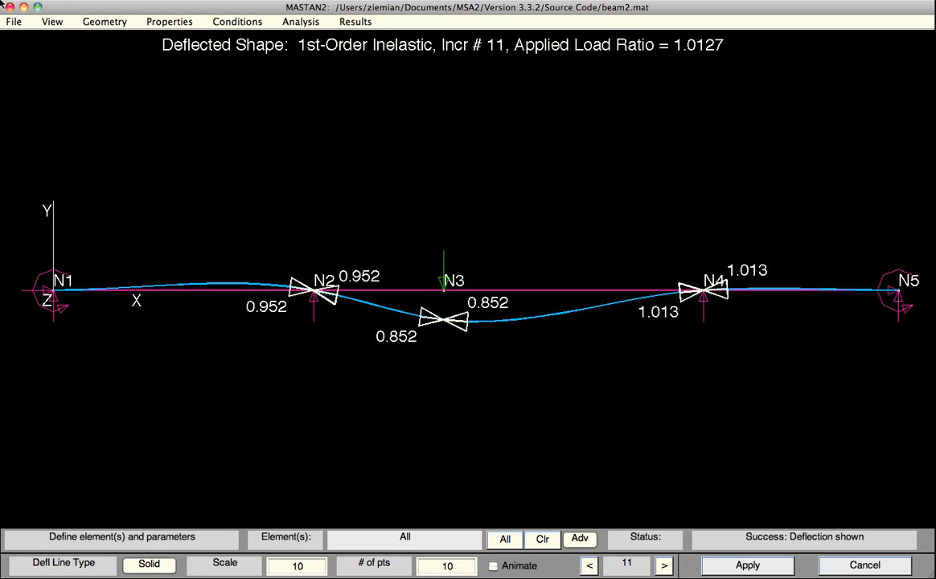
mouse_move(563, 299)
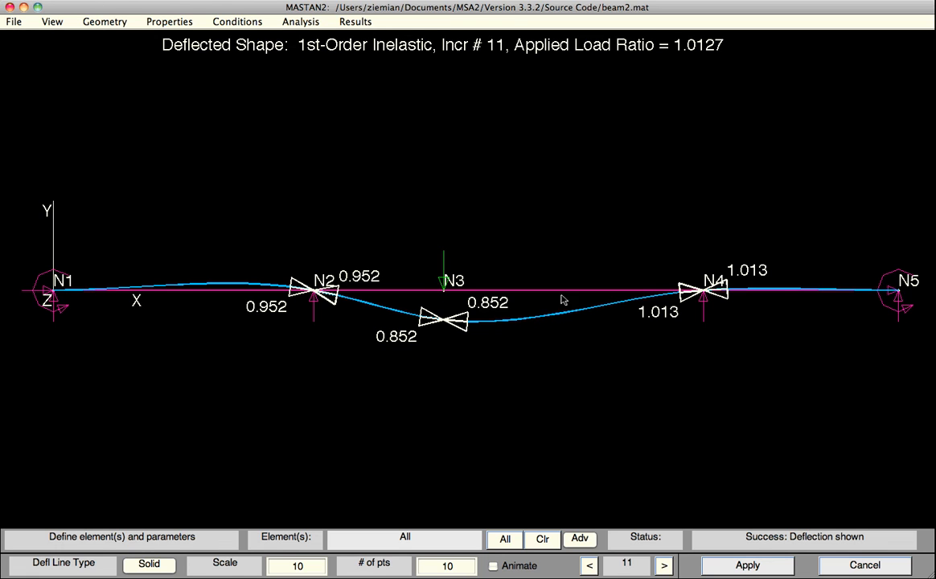
mouse_move(564, 314)
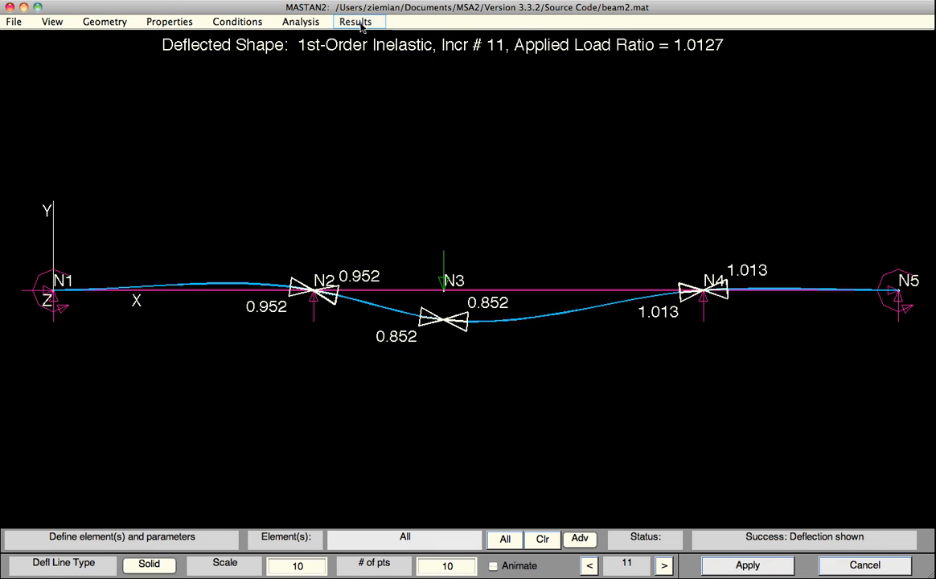
Step: Launch MSAPlot from the Results menu to get an empty X–Y plot
left_click(355, 21)
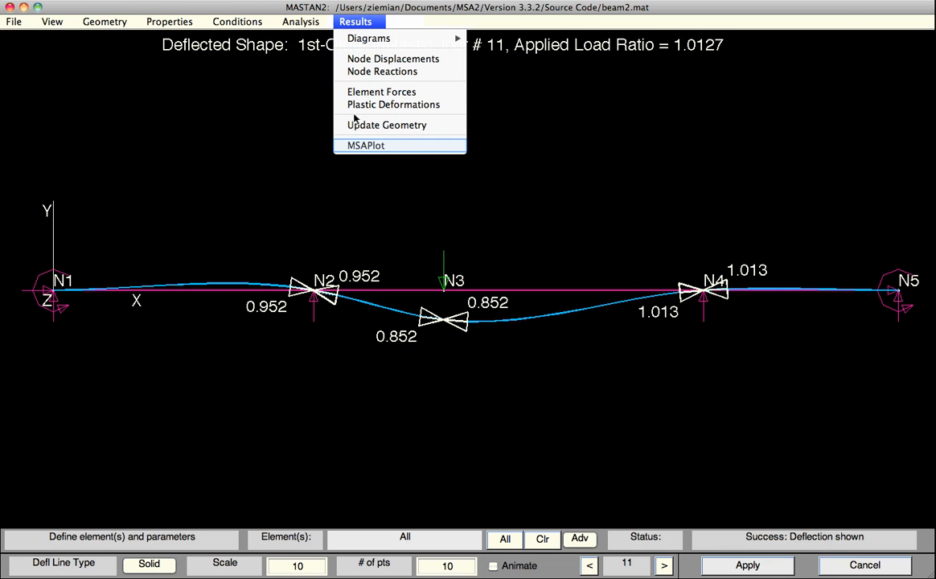
left_click(366, 145)
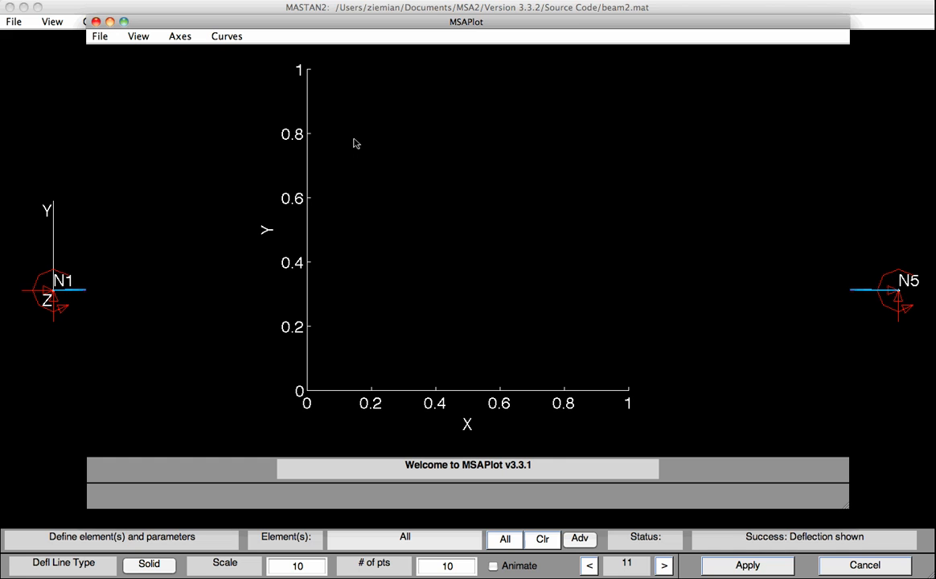
mouse_move(387, 159)
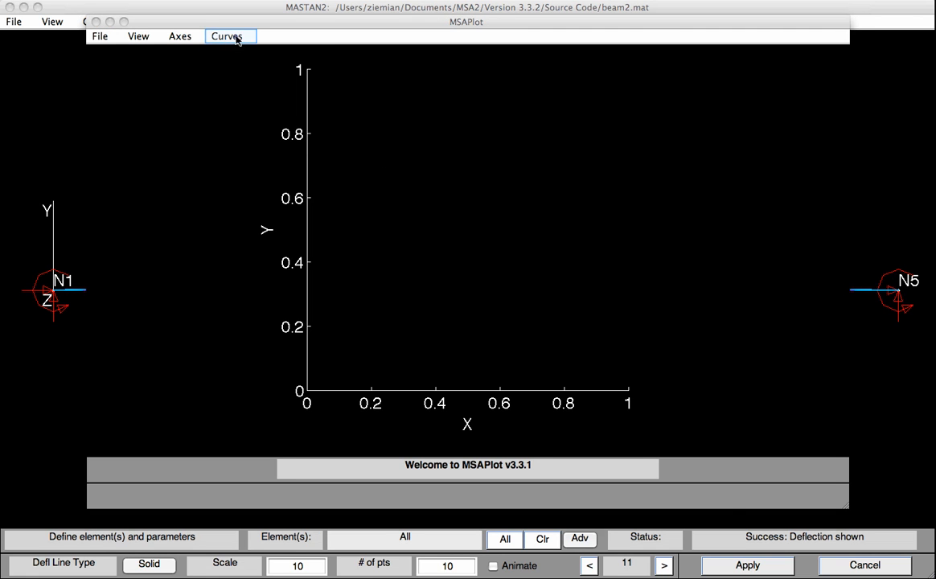
Step: Define X-data as Displacement at node 3, y d.o.f., scale -1
left_click(226, 36)
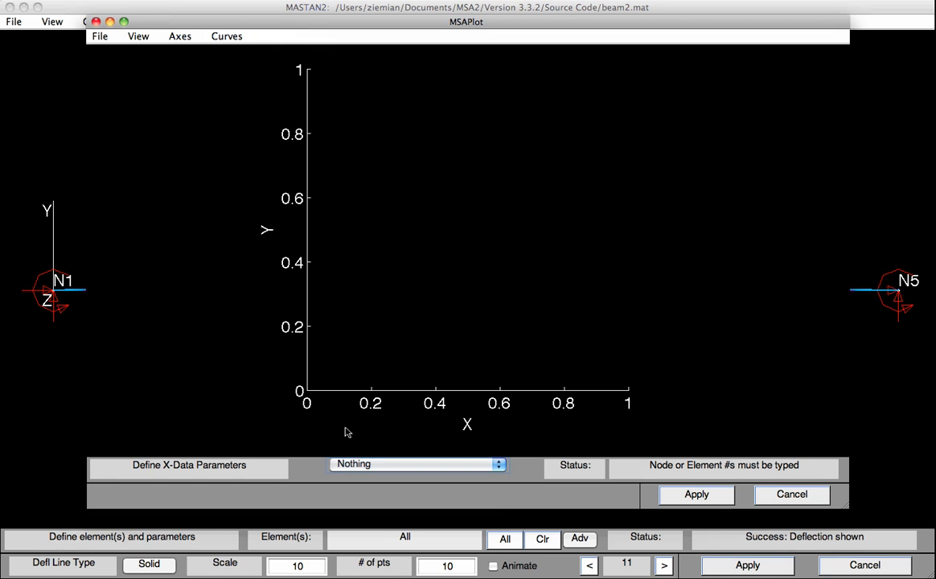
left_click(416, 464)
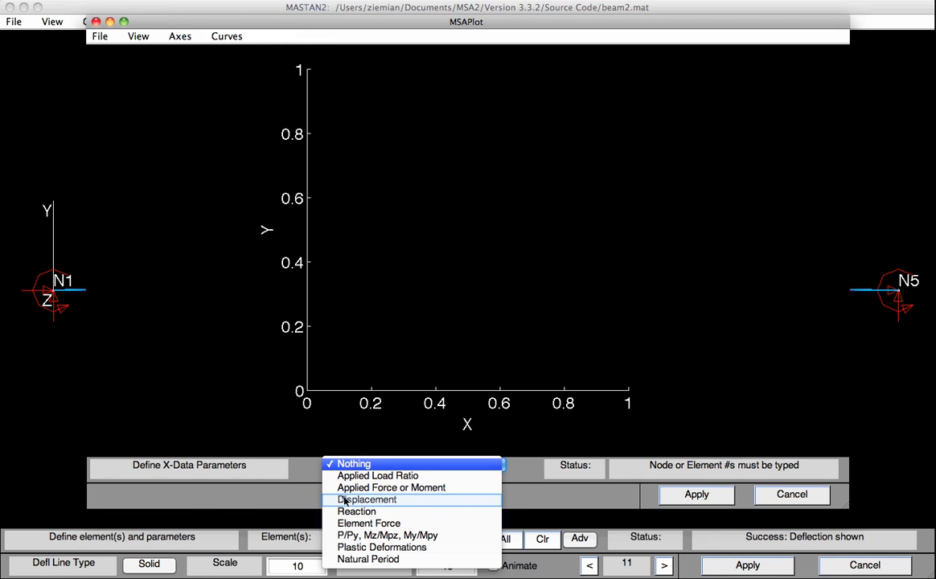
left_click(367, 500)
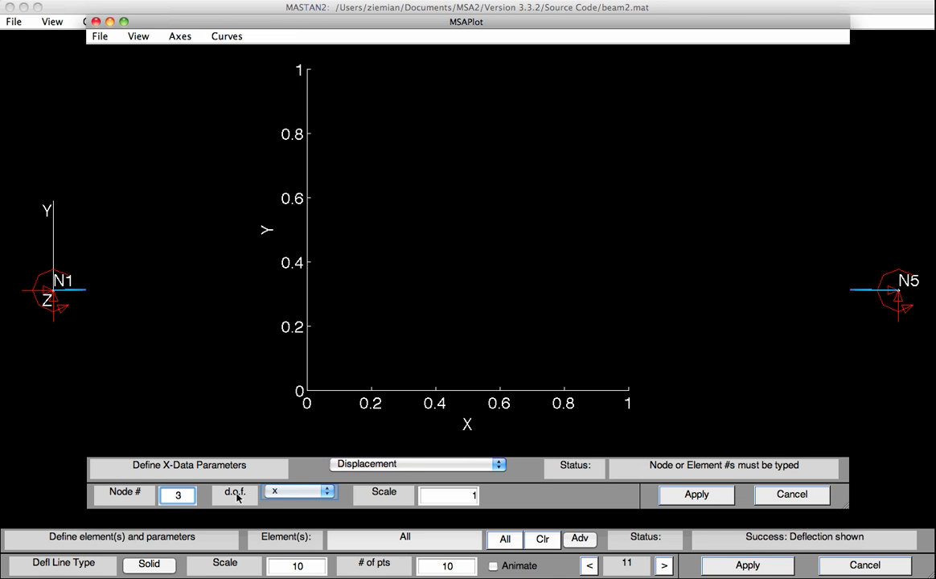
left_click(299, 491)
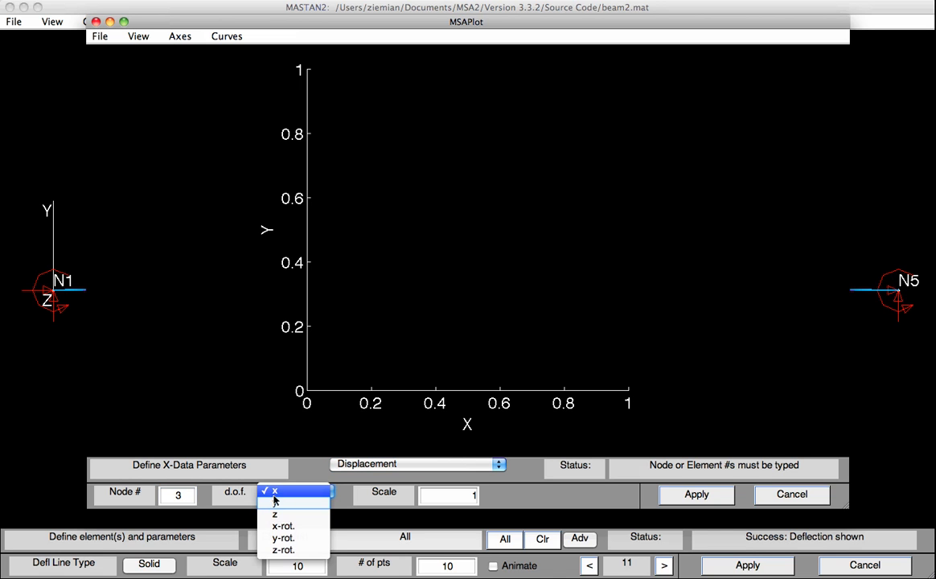
left_click(274, 514)
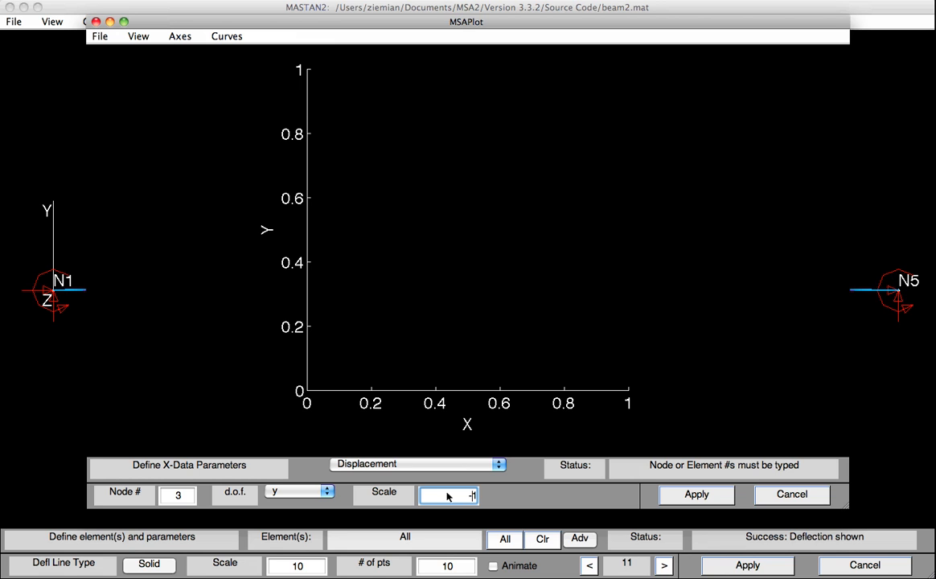
mouse_move(649, 497)
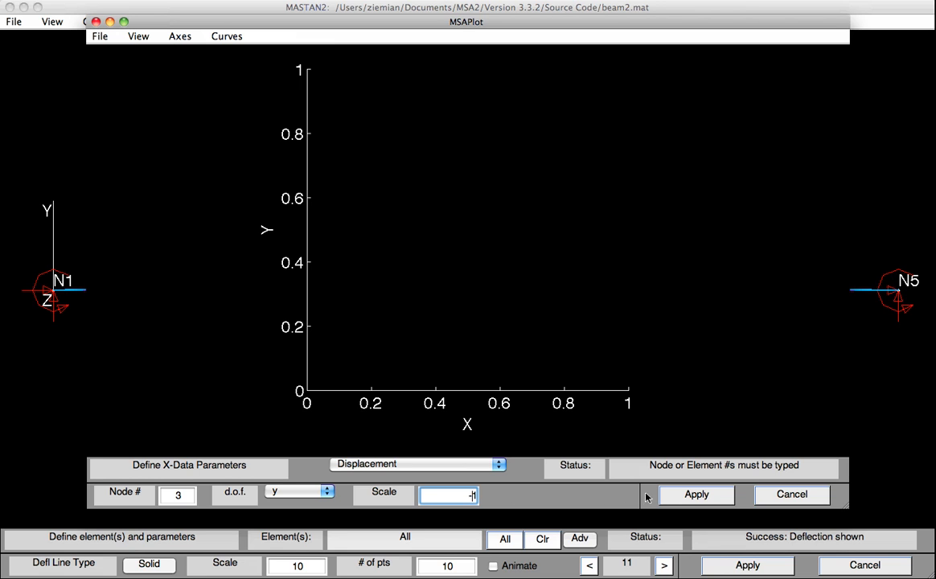
left_click(696, 494)
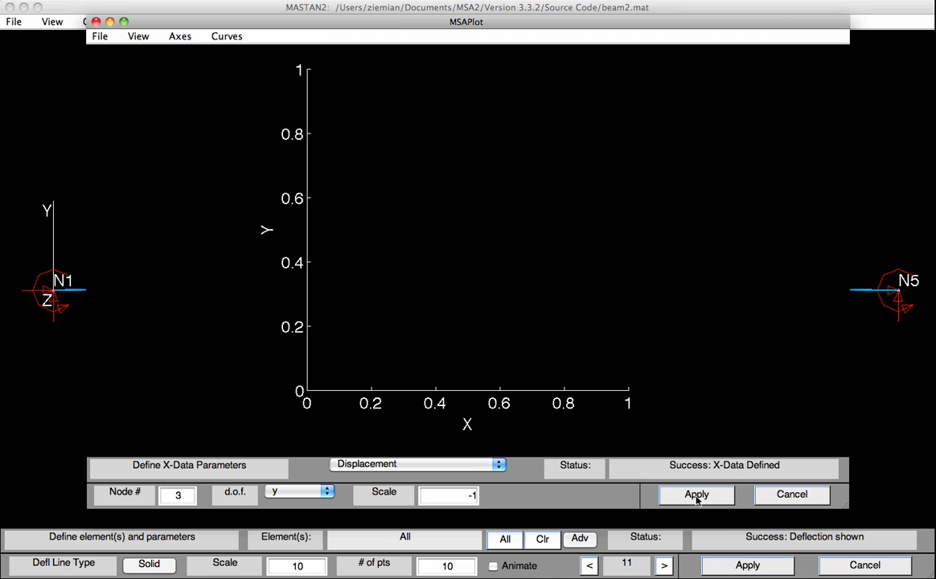
mouse_move(341, 380)
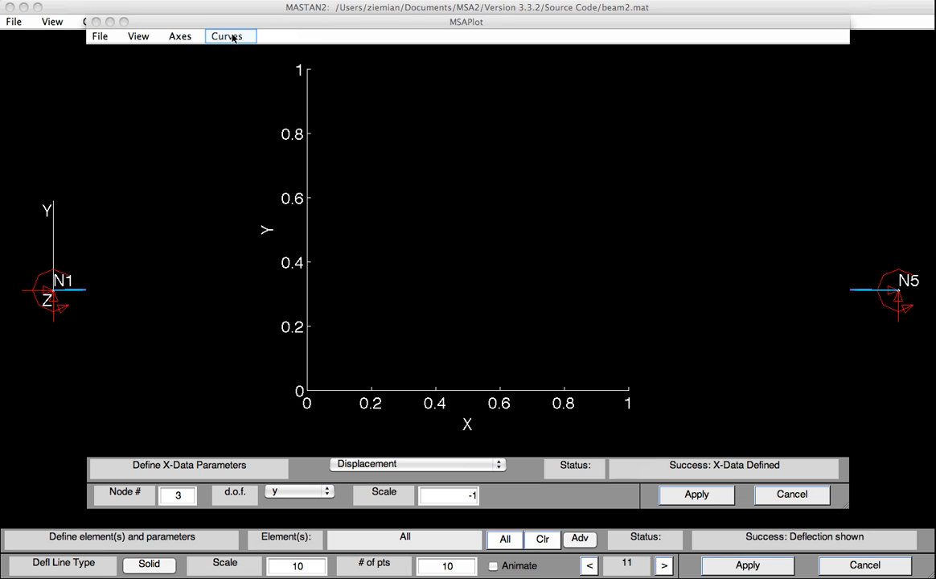
Step: Define Y-data as Applied Force or Moment at node 3, y d.o.f., scale -1
left_click(229, 36)
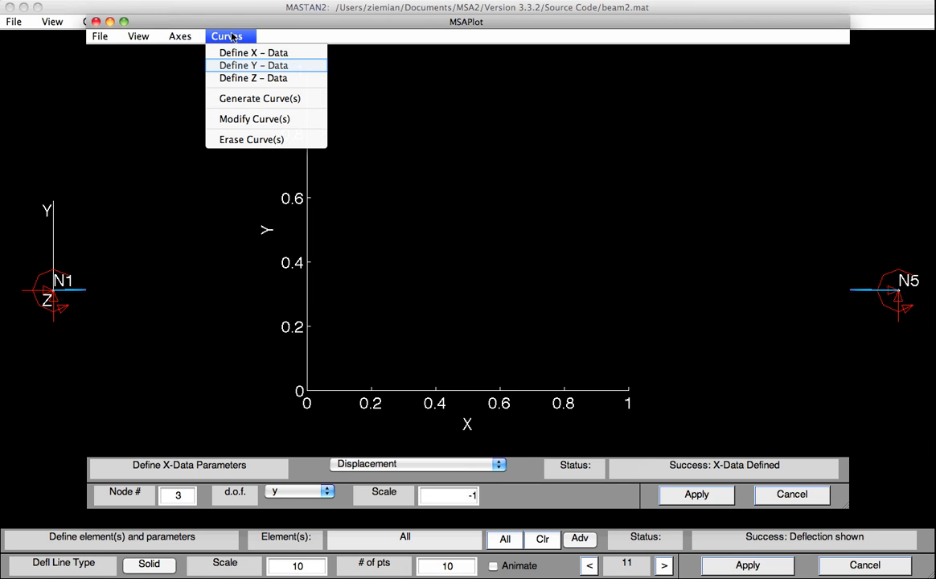
left_click(253, 65)
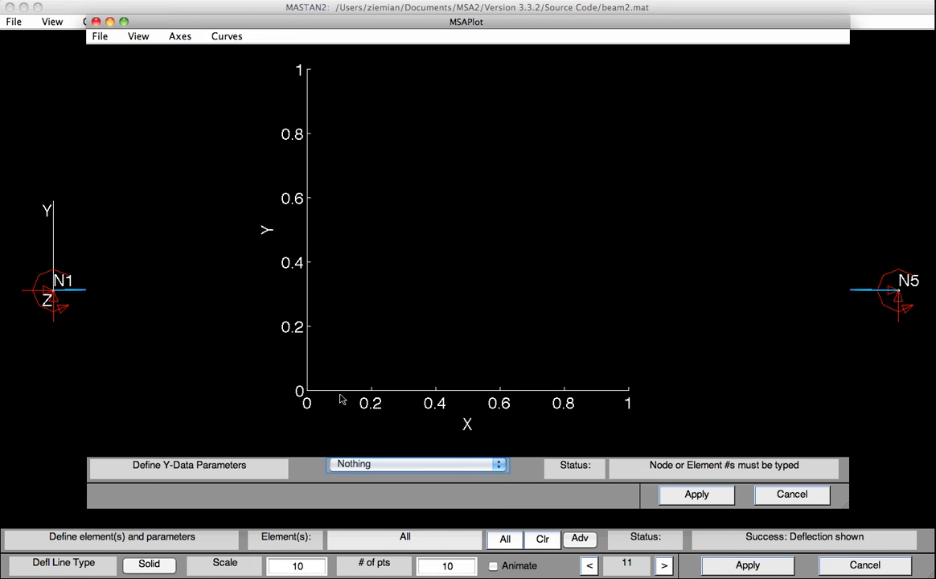
left_click(417, 464)
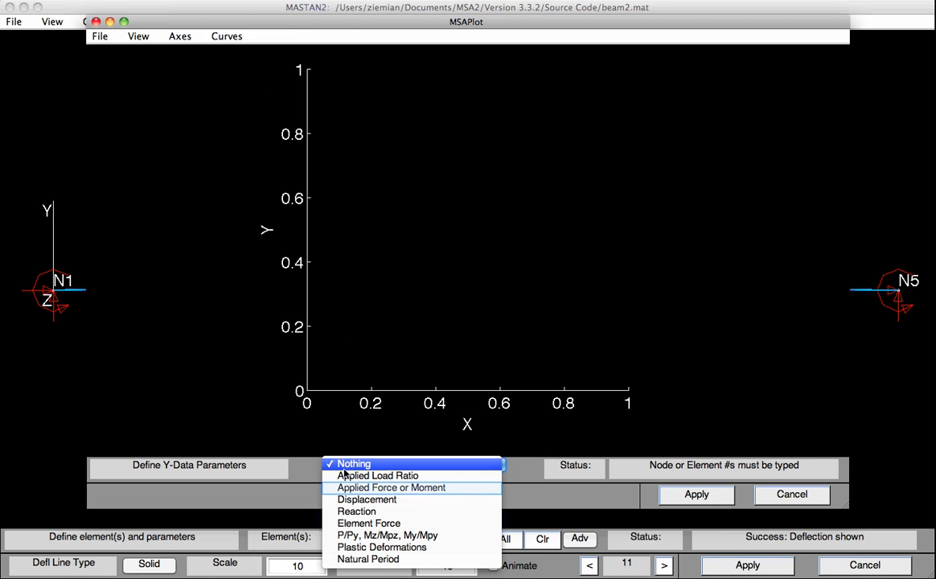
left_click(391, 487)
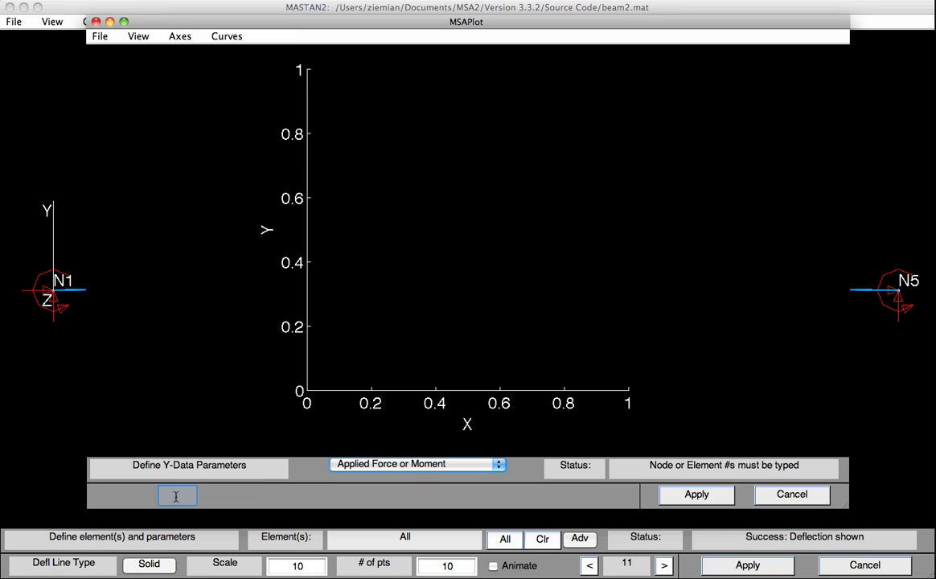
type("3")
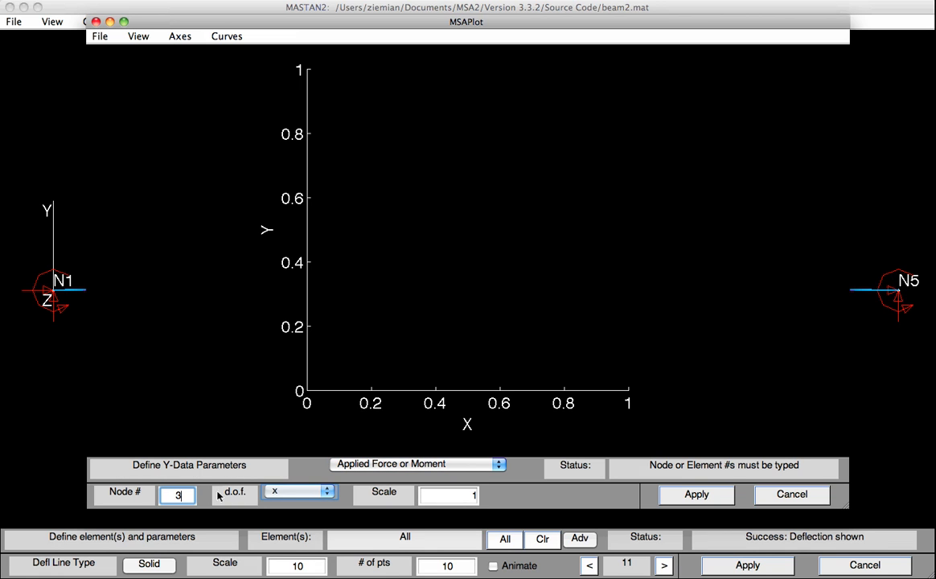
left_click(299, 490)
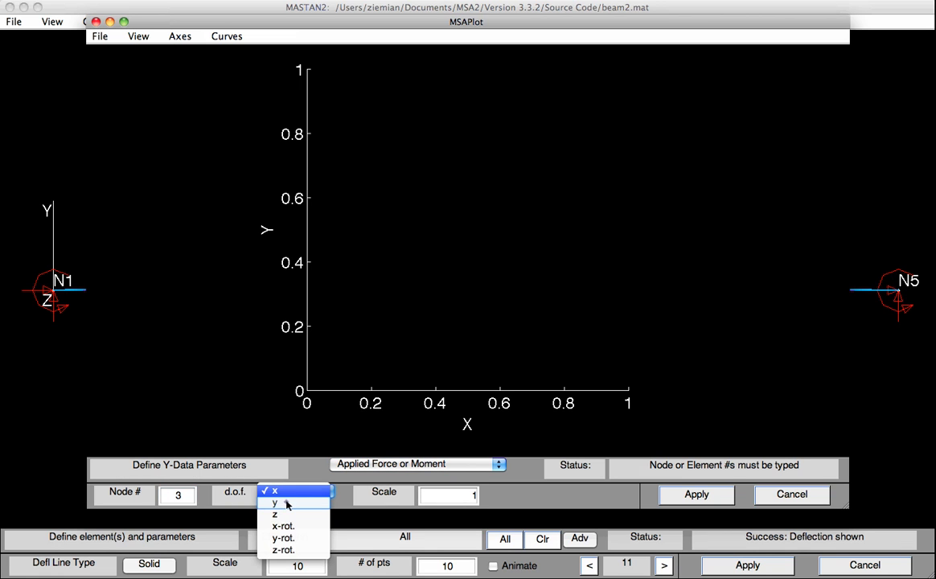
left_click(275, 502)
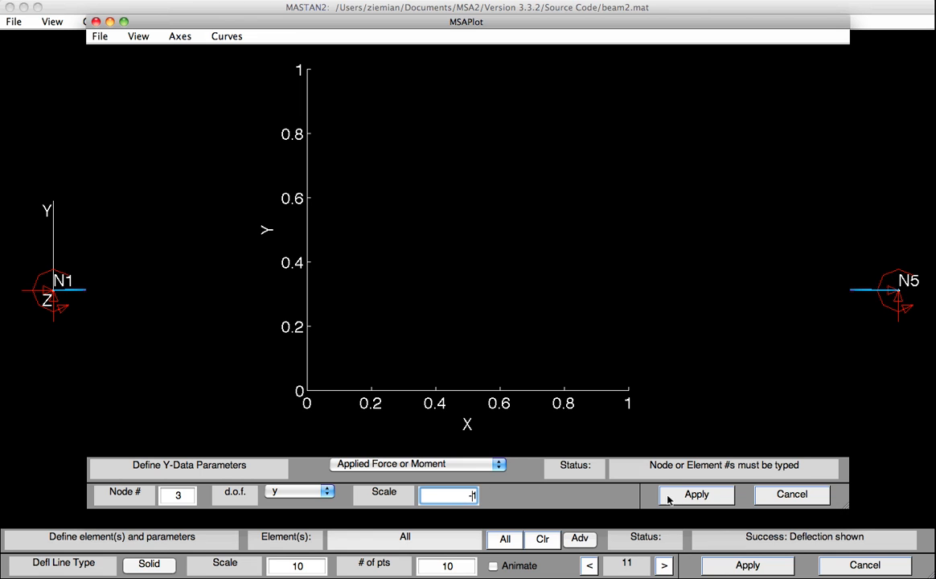
left_click(696, 494)
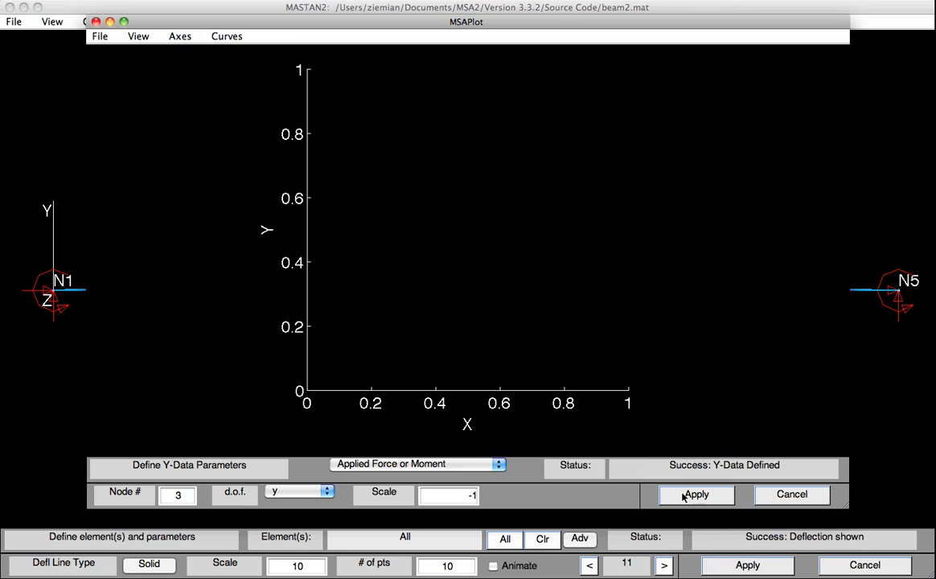
left_click(227, 35)
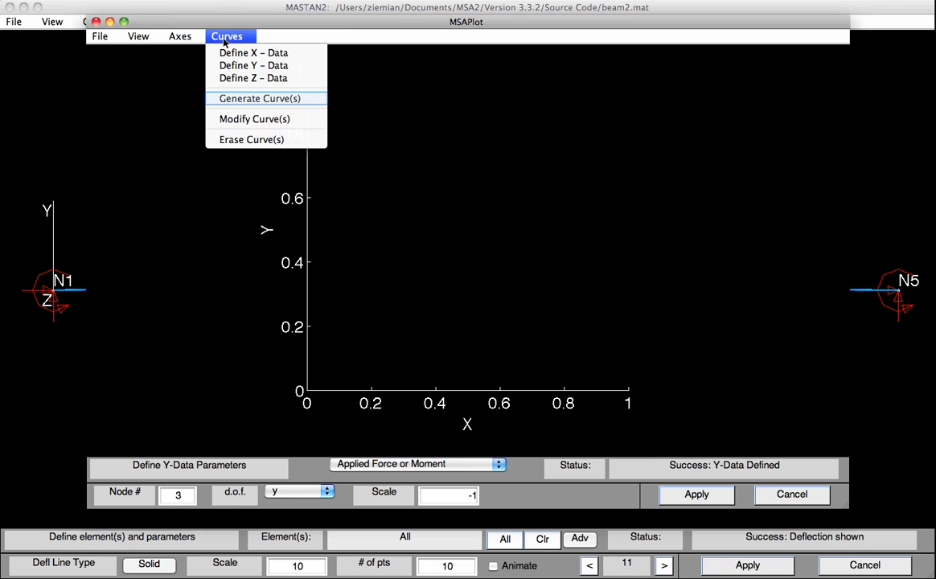
Step: Generate a green curve labelled '1st-order inelastic'
left_click(260, 98)
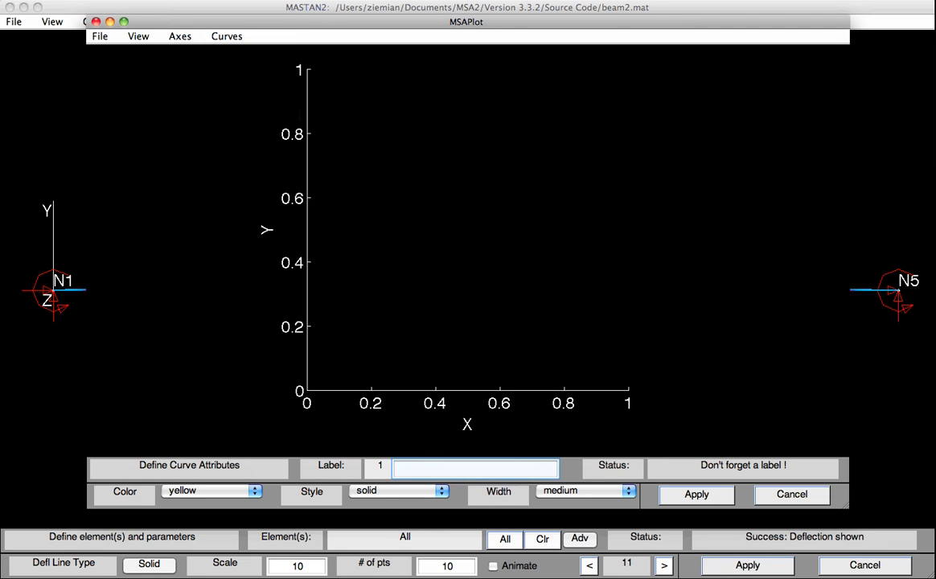
left_click(475, 468)
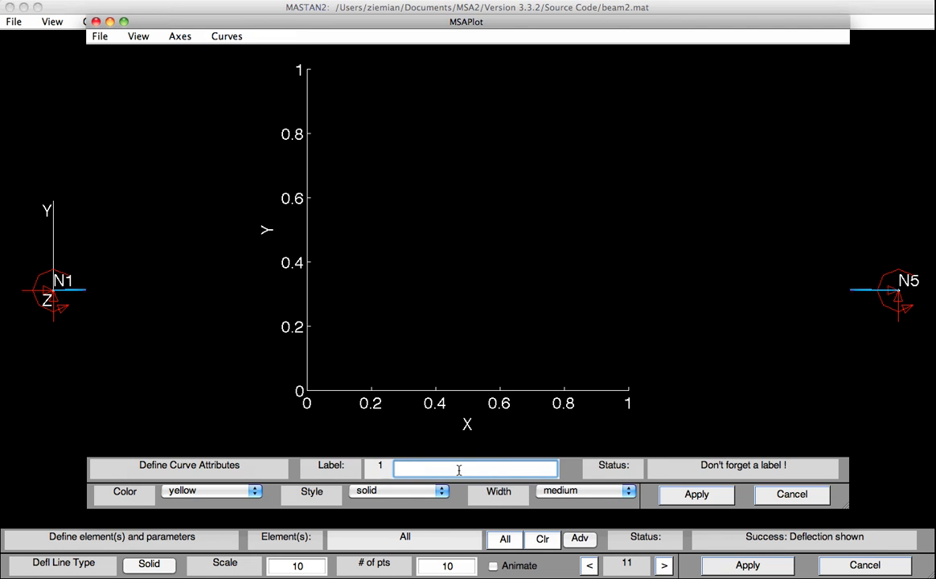
type("1")
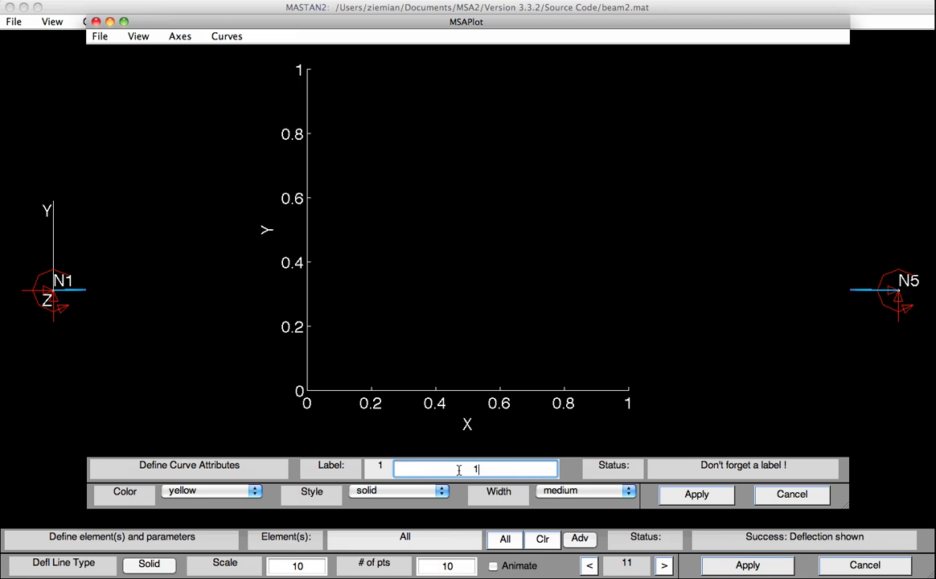
type("1st-order ineasltic")
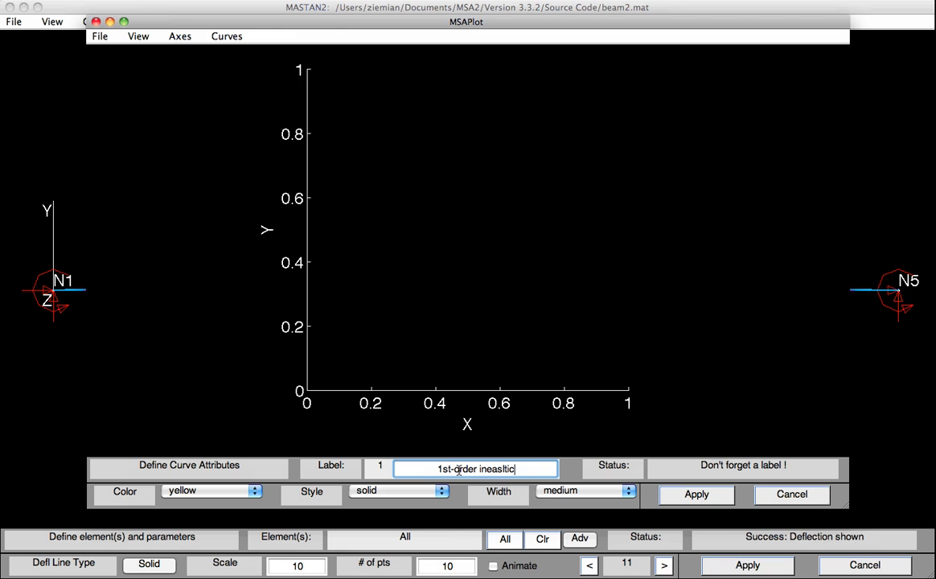
key("Backspace")
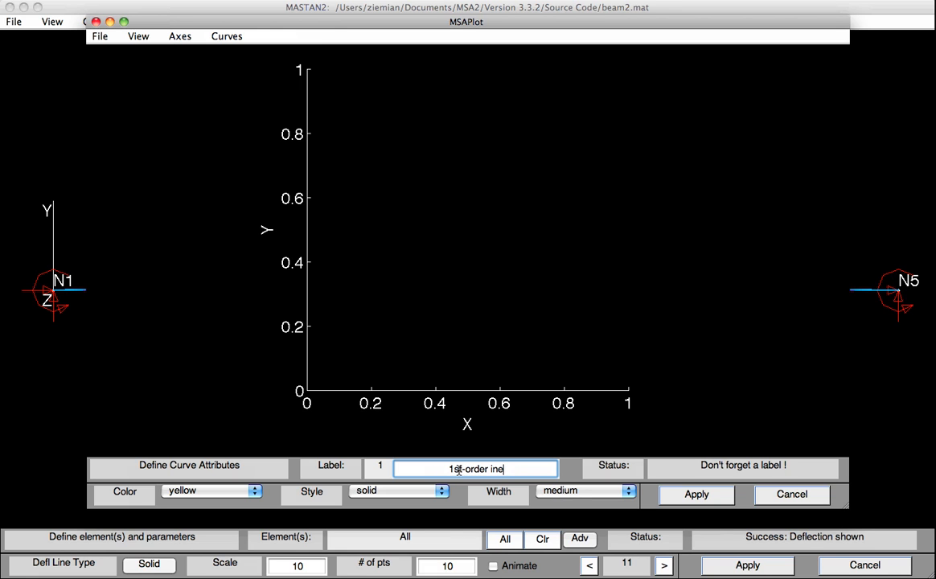
type("lastic")
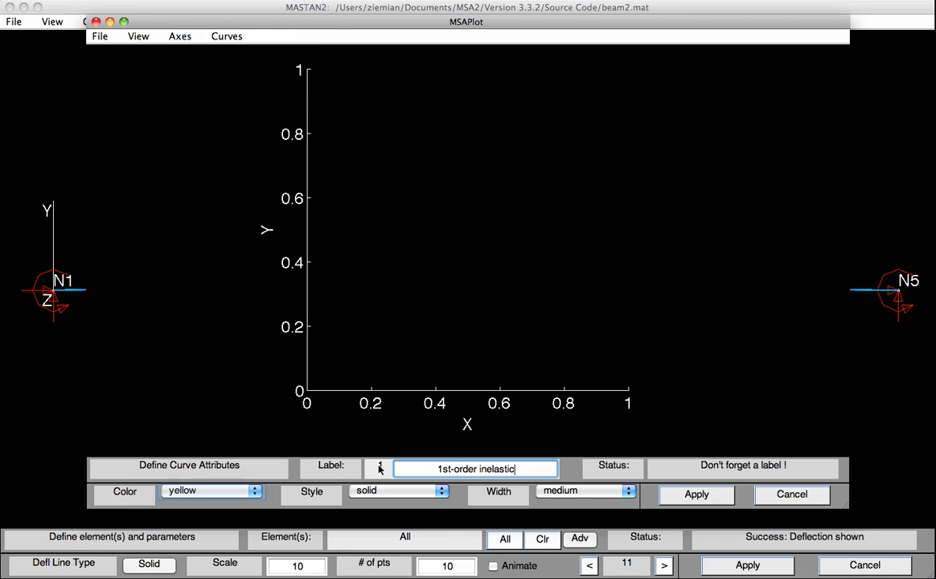
left_click(211, 490)
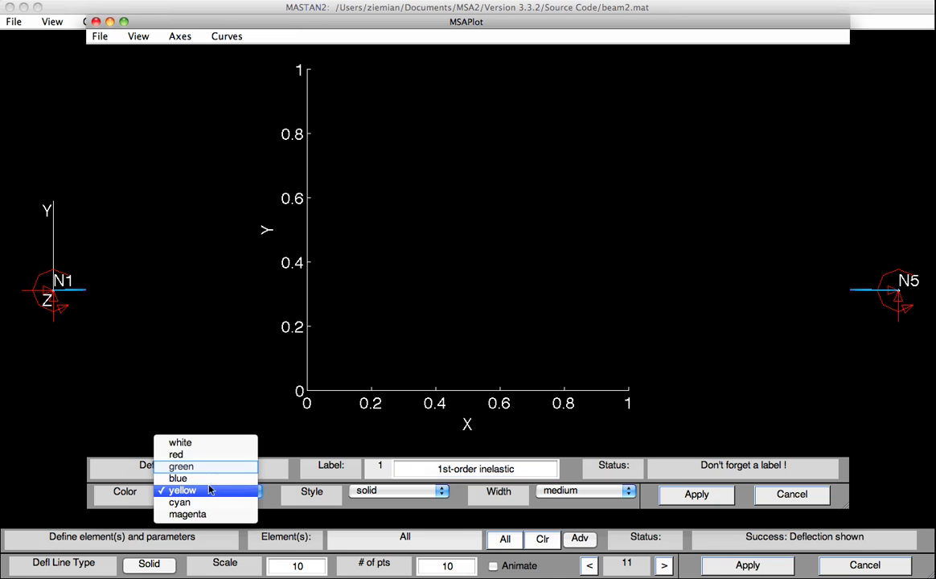
left_click(181, 467)
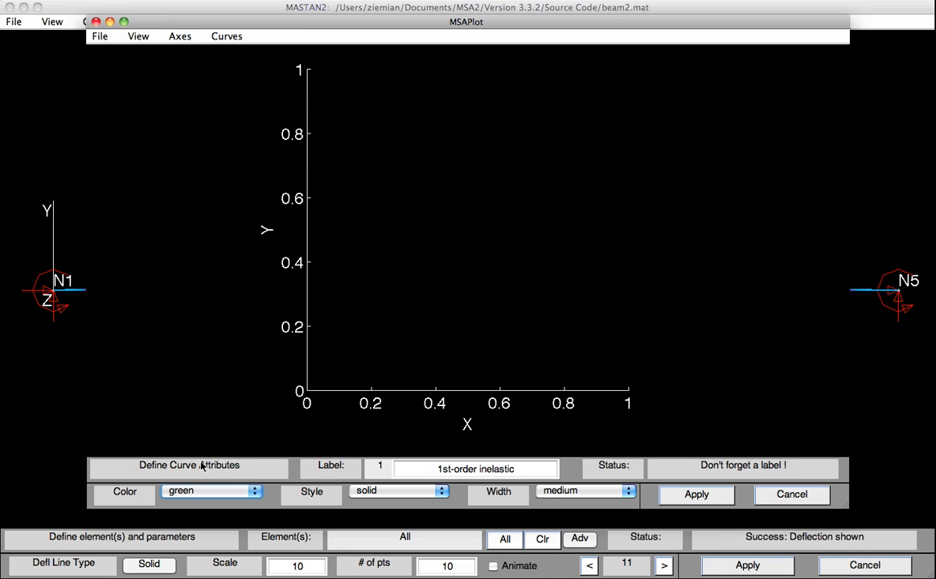
mouse_move(660, 488)
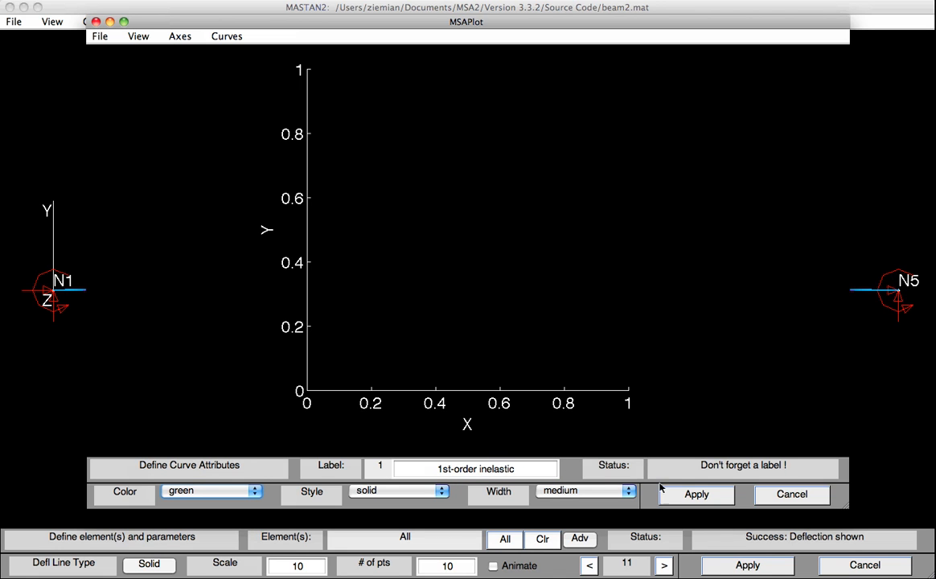
left_click(697, 494)
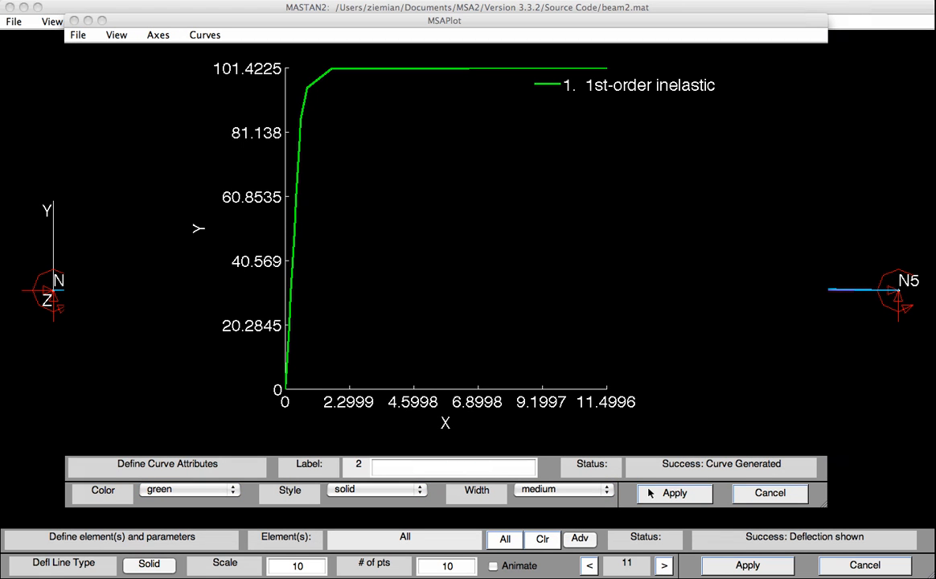
mouse_move(628, 492)
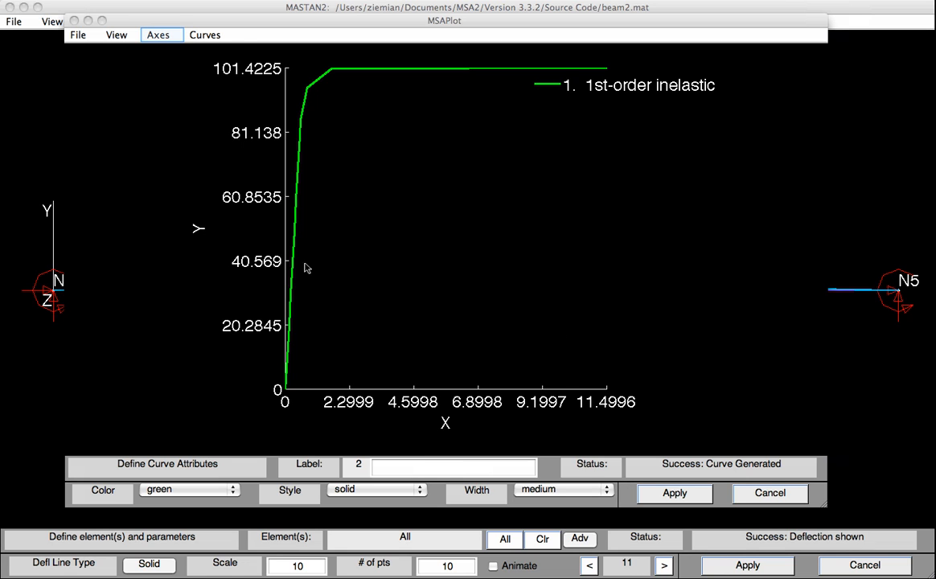
Step: Set the X axis label to 'Displacement', max 2, four divisions
left_click(159, 35)
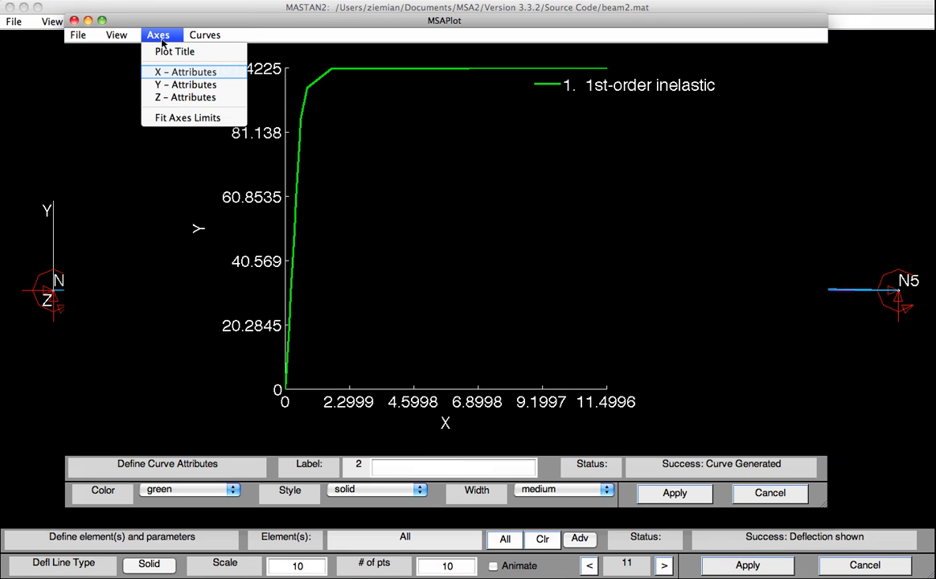
left_click(185, 72)
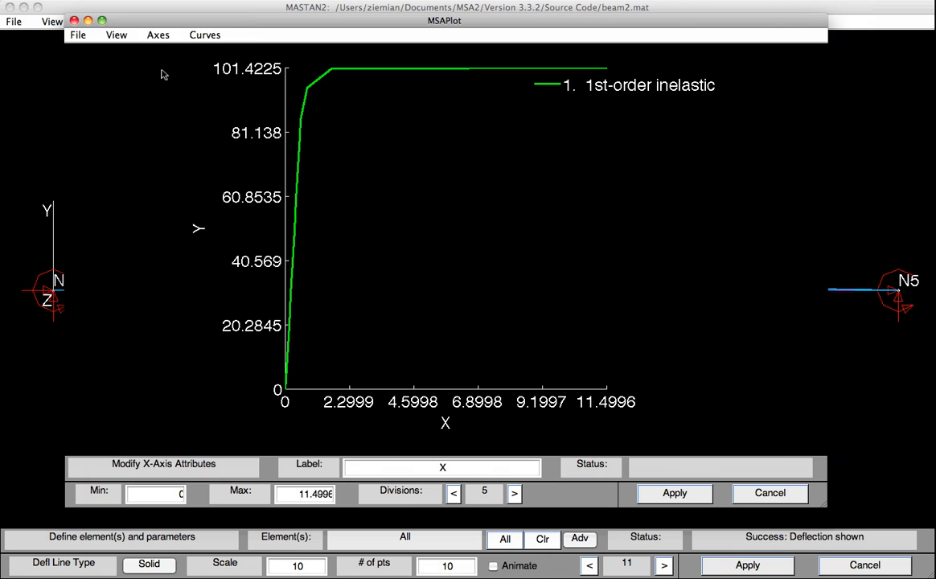
mouse_move(168, 77)
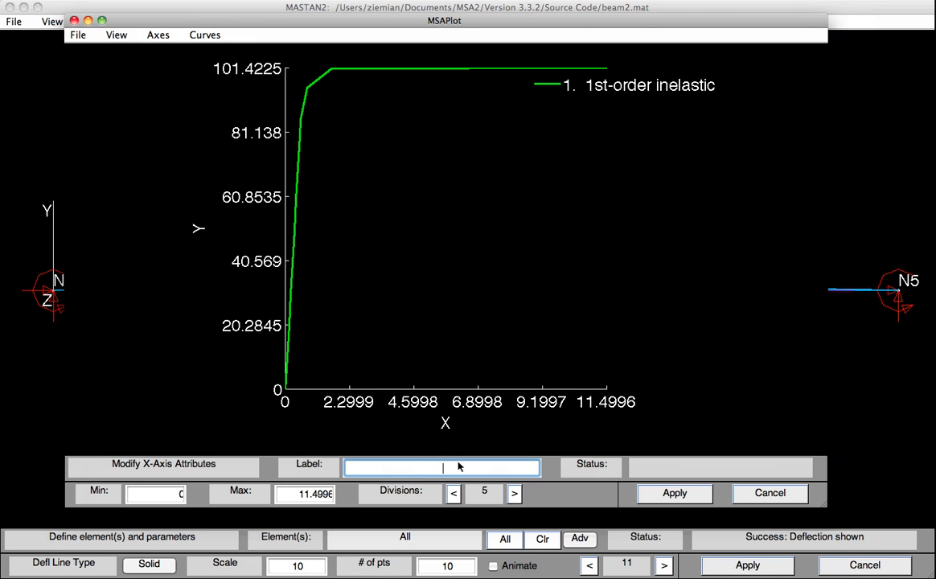
type("Displacement")
left_click(304, 493)
type("2")
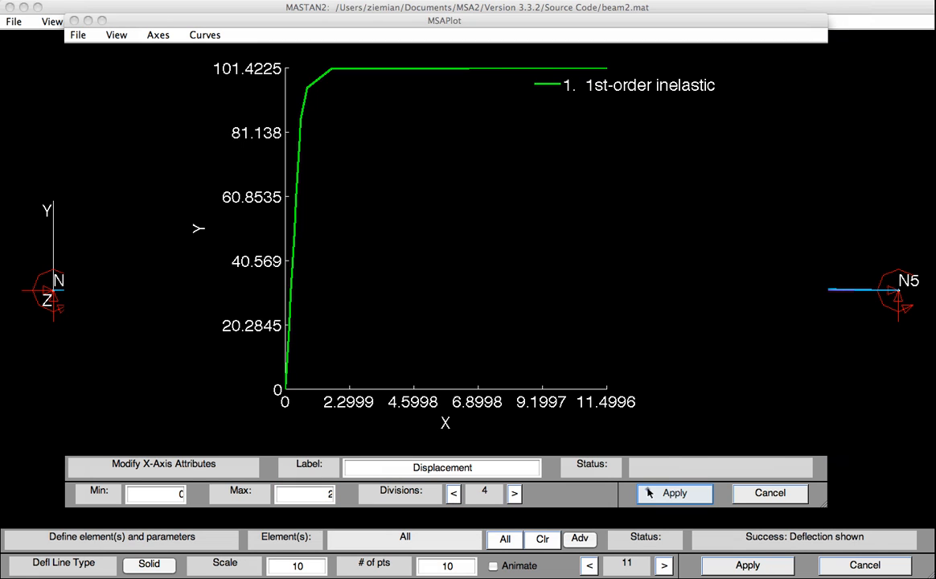
left_click(674, 493)
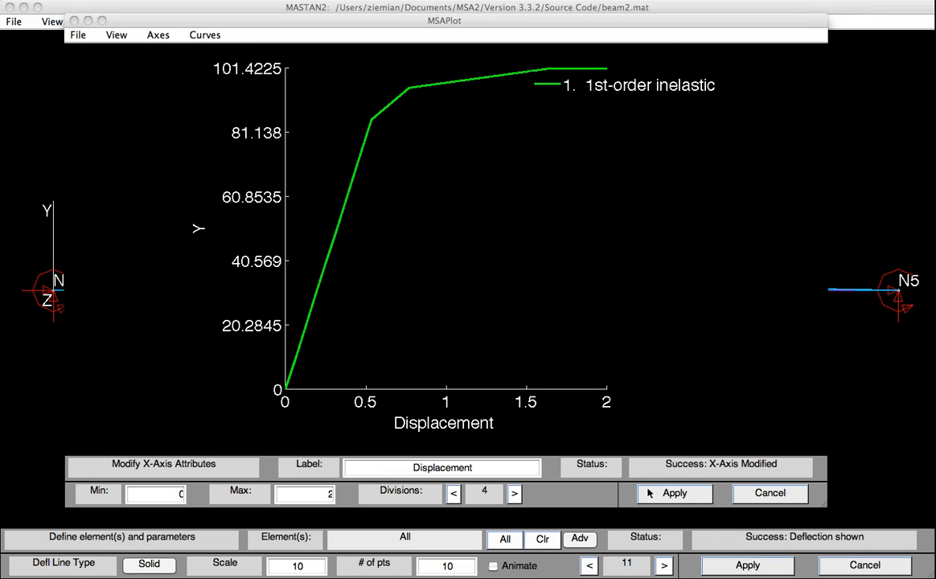